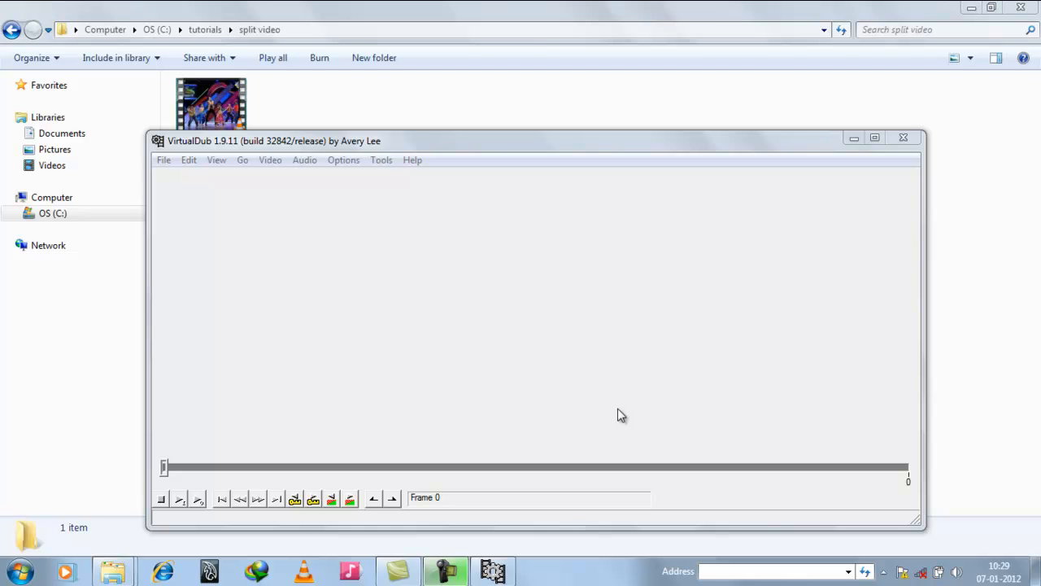
Load 123.avi from the split video folder into the editor
{"action": "left_click", "coordinate": [212, 104]}
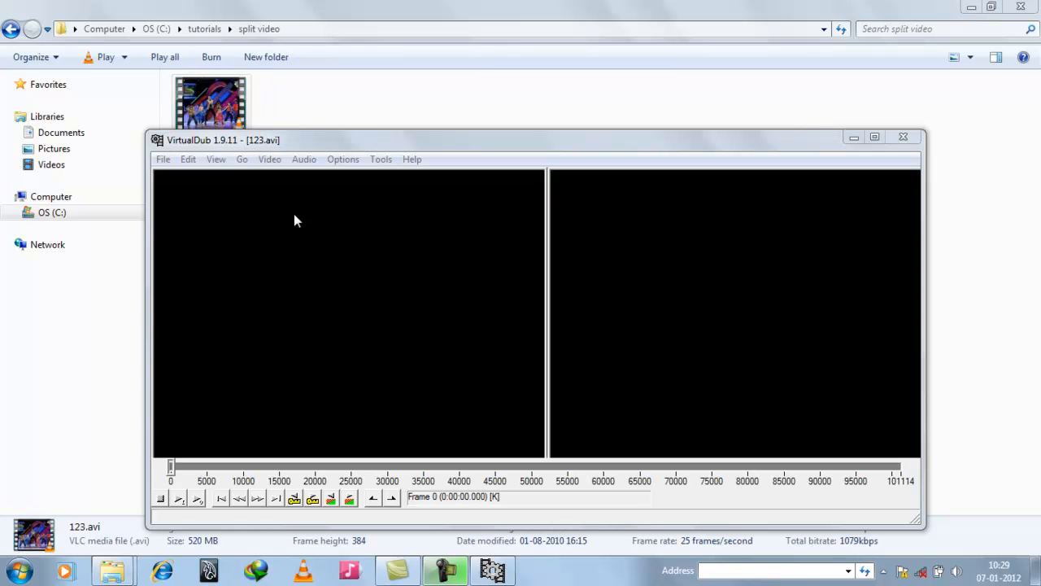
{"action": "mouse_move", "coordinate": [377, 501]}
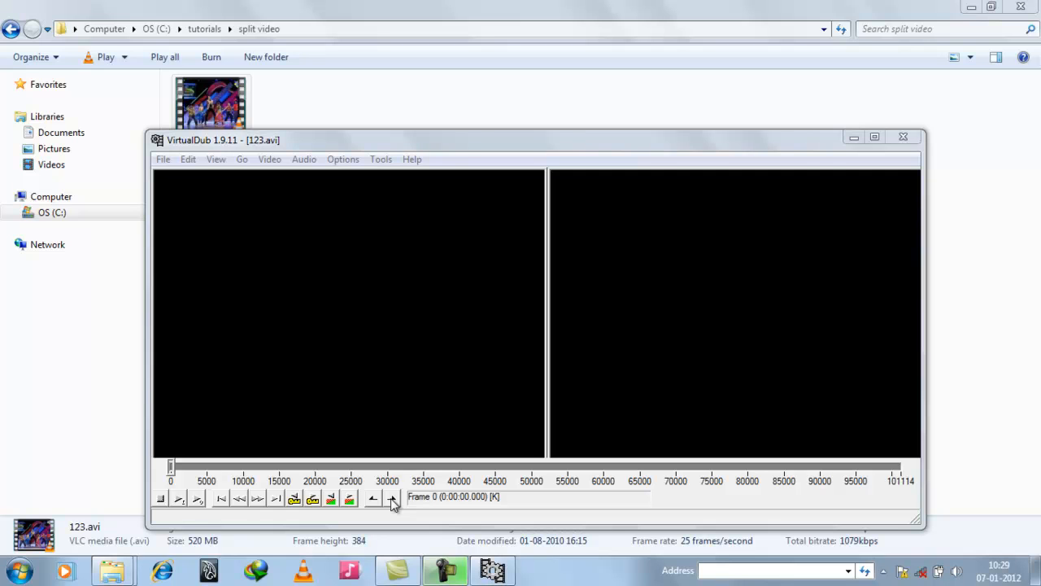
{"action": "mouse_move", "coordinate": [371, 472]}
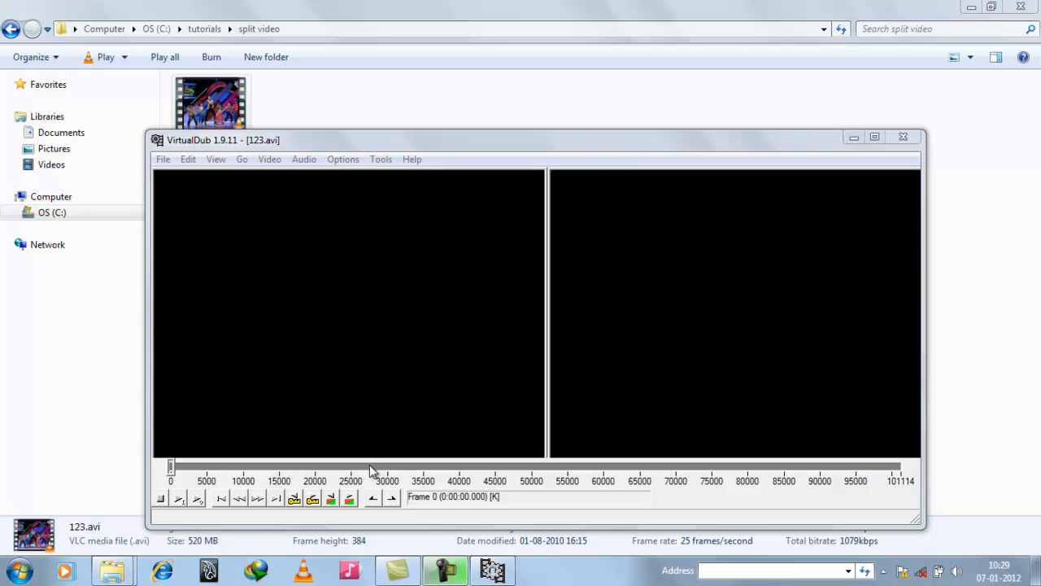
Set Mark In at frame 27500 and Mark Out at frame 35009 on the timeline
{"action": "left_click_drag", "start_coordinate": [170, 466], "coordinate": [368, 466]}
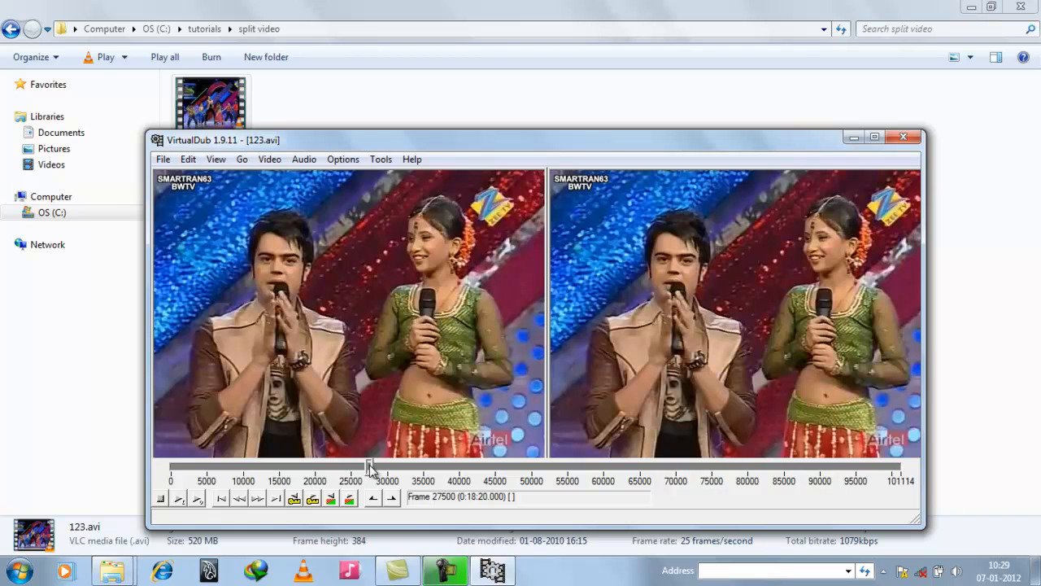
{"action": "left_click", "coordinate": [373, 498]}
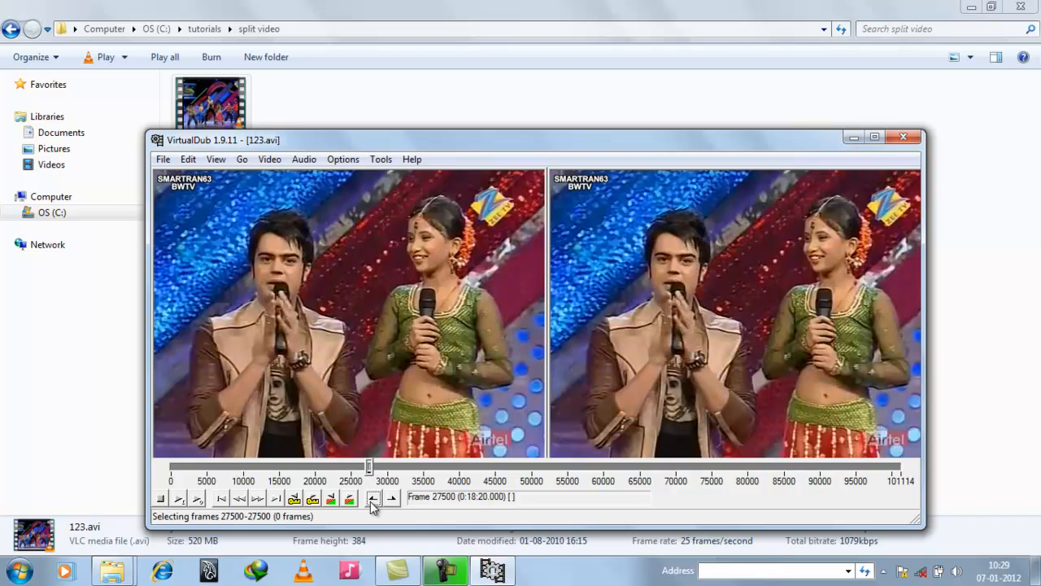
{"action": "mouse_move", "coordinate": [426, 472]}
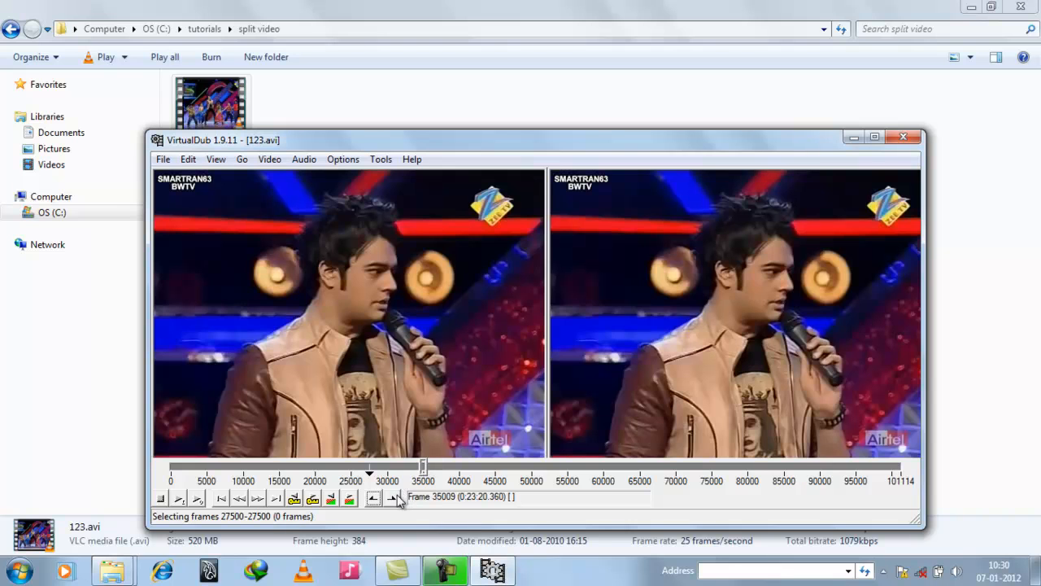
{"action": "left_click", "coordinate": [390, 498]}
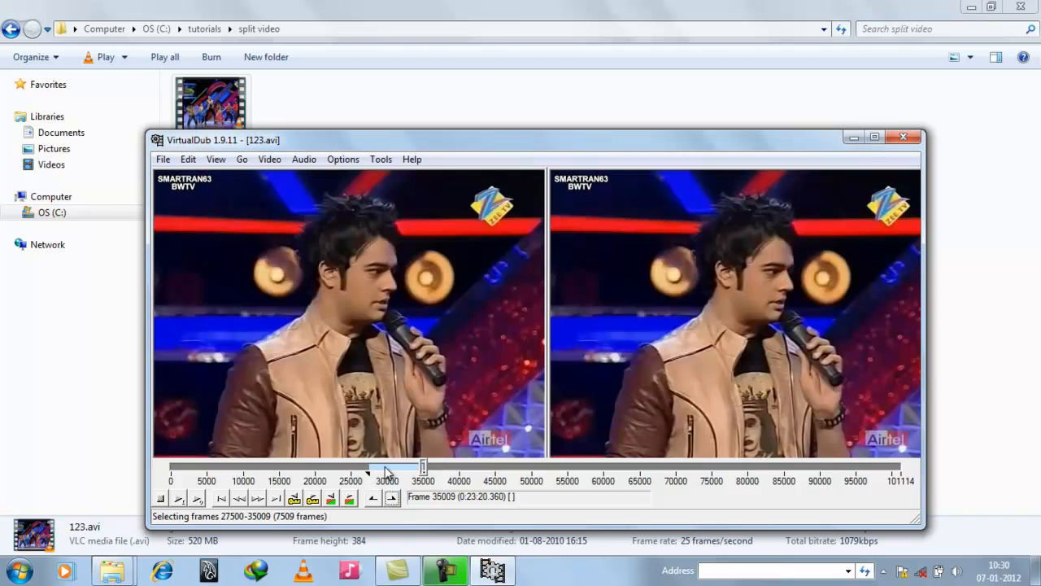
{"action": "mouse_move", "coordinate": [263, 178]}
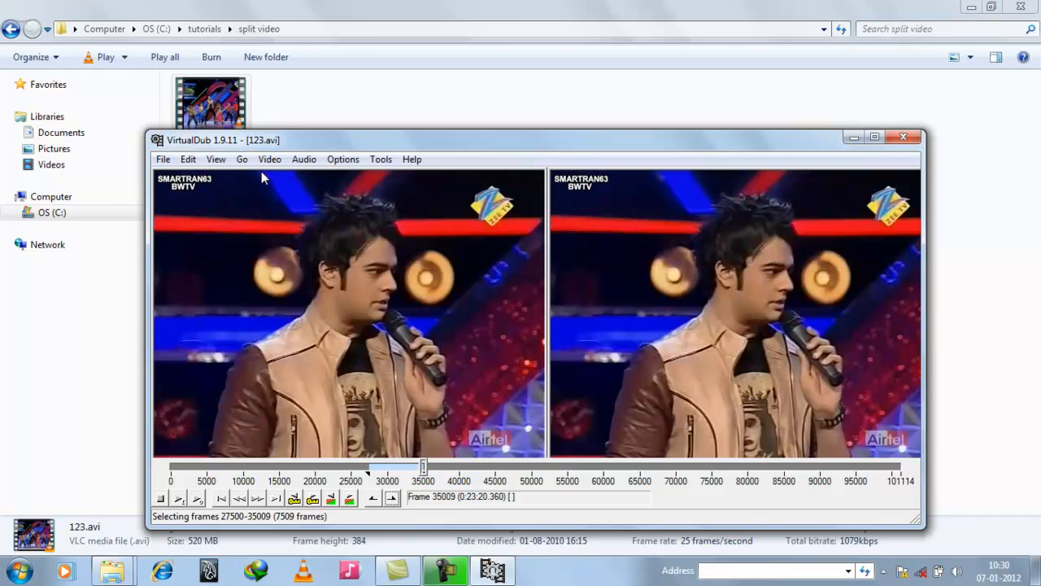
Show the File menu commands with the 27500–35009 selection still marked
{"action": "left_click", "coordinate": [270, 159]}
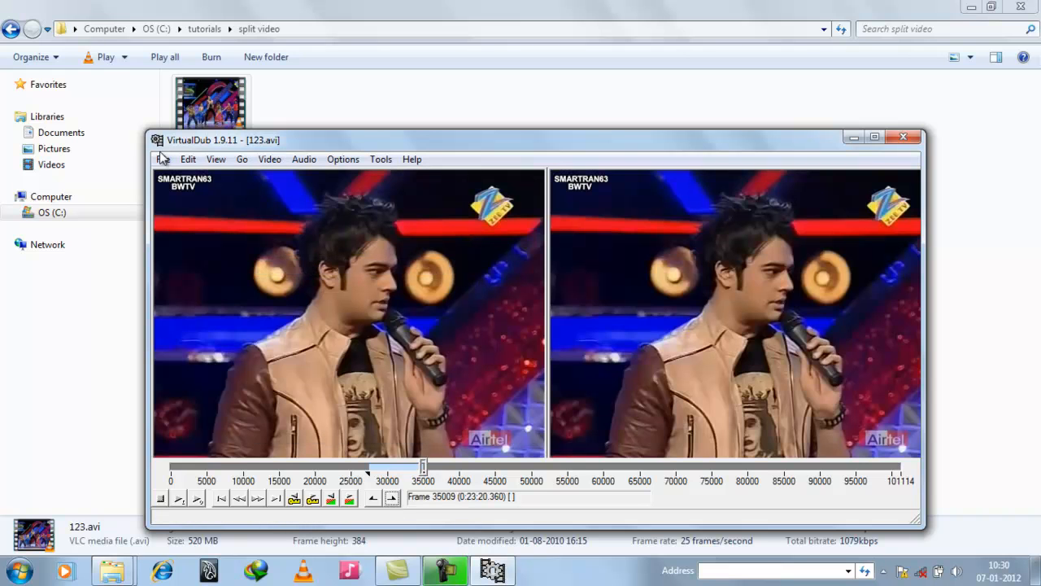
{"action": "left_click", "coordinate": [270, 159]}
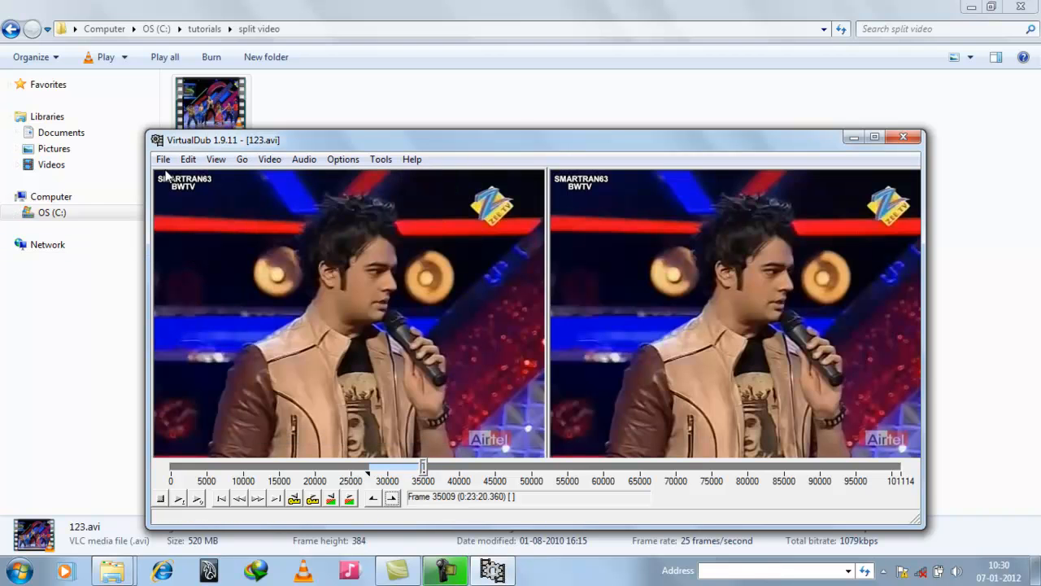
{"action": "left_click", "coordinate": [162, 159]}
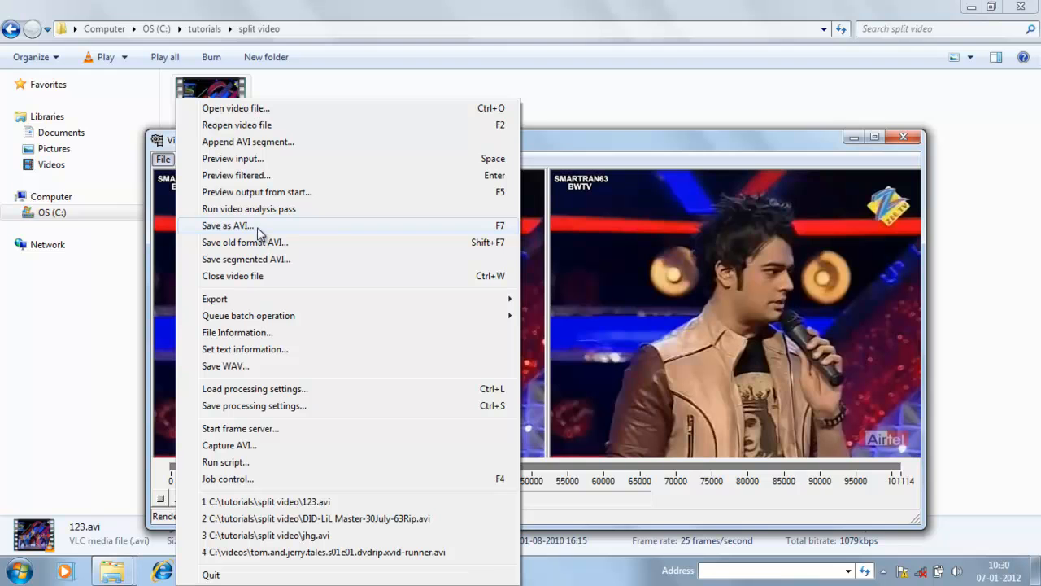
Save the marked range as AVI named jhg beside 123.avi
{"action": "left_click", "coordinate": [228, 225]}
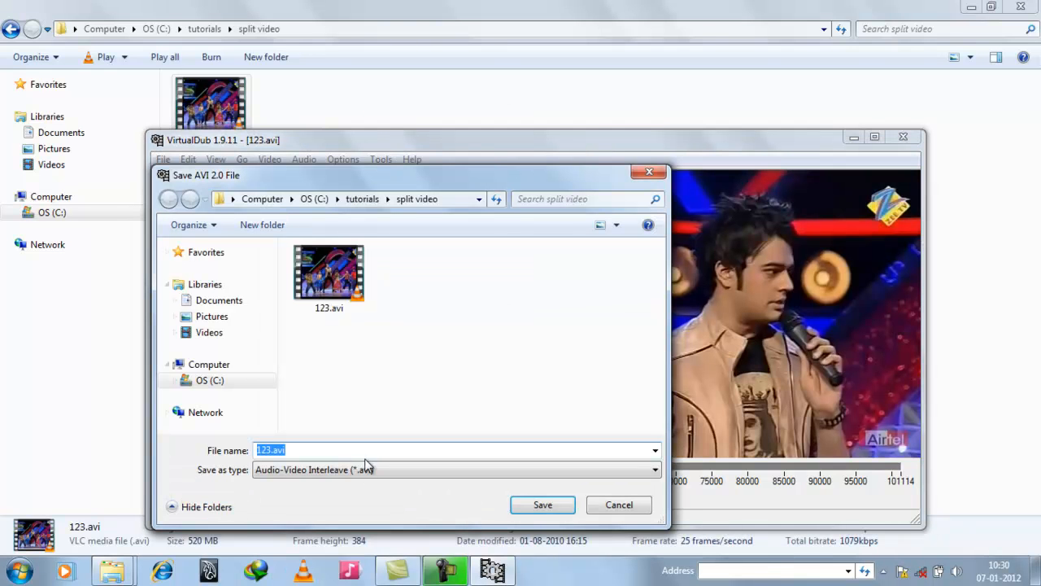
{"action": "type", "text": "jhg"}
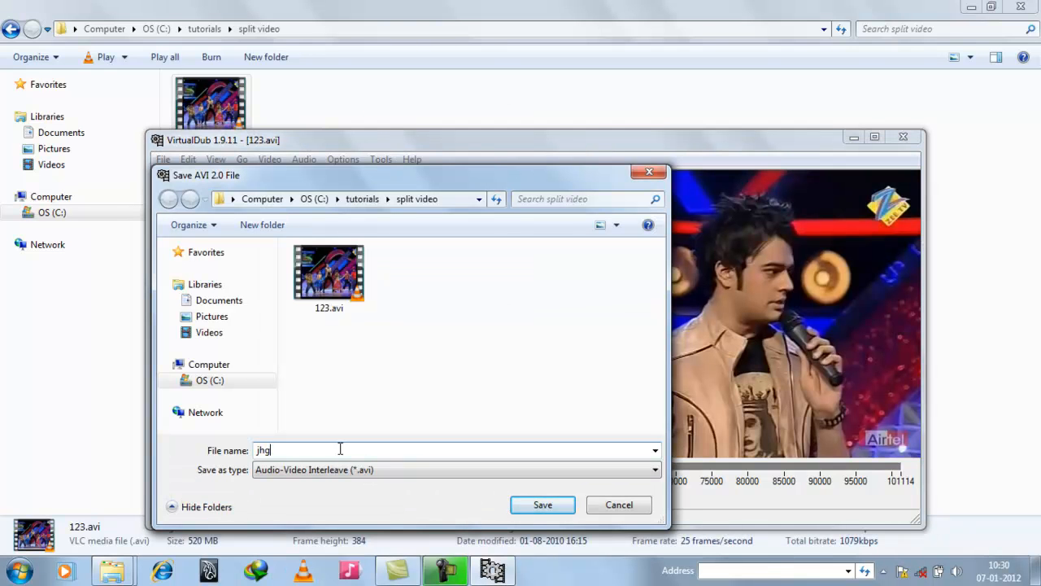
{"action": "left_click", "coordinate": [544, 505]}
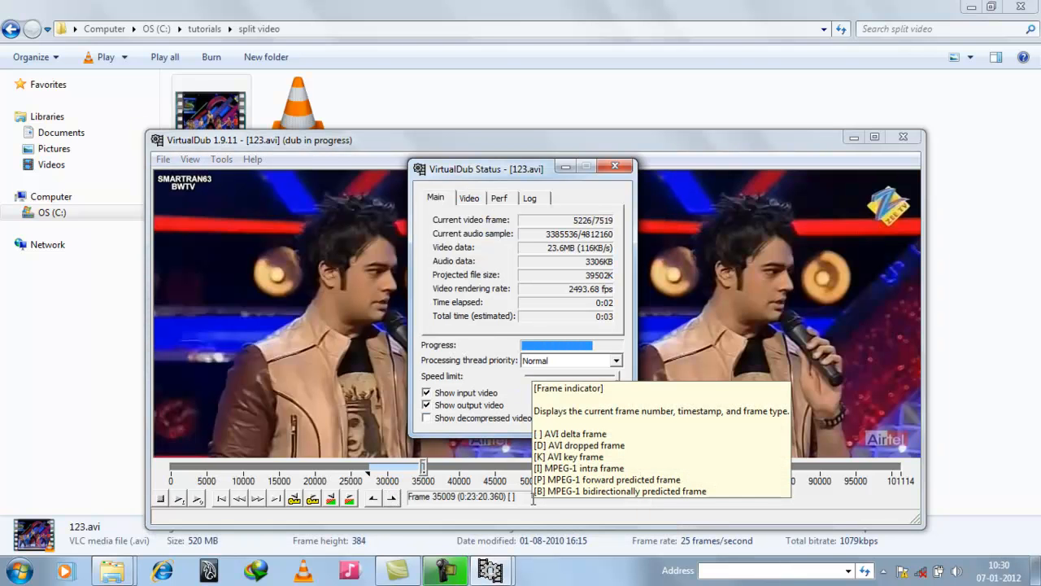
Let the dub finish and close VirtualDub, leaving jhg.avi in the folder
{"action": "left_click", "coordinate": [615, 166]}
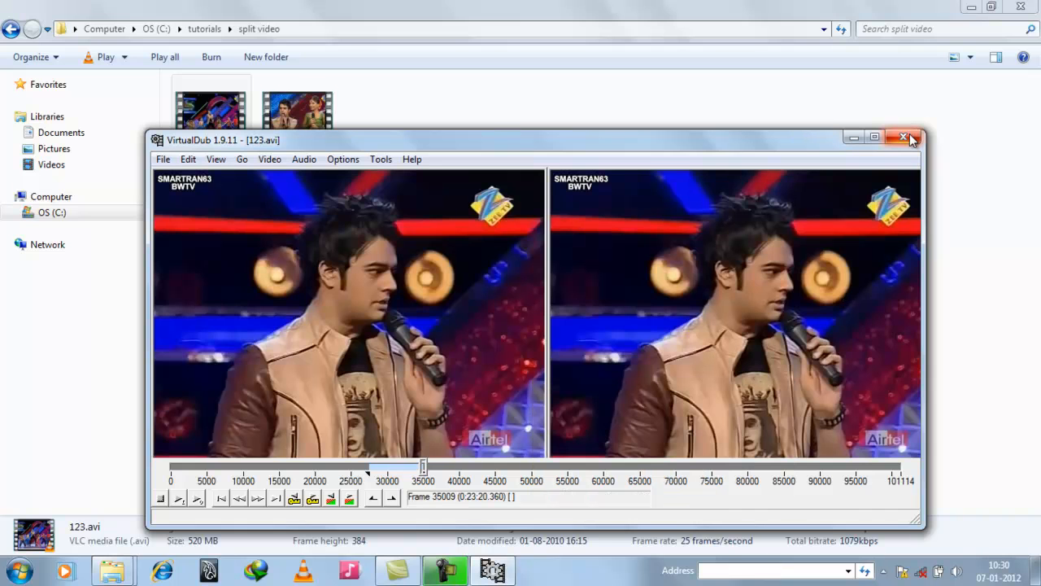
{"action": "left_click", "coordinate": [905, 136]}
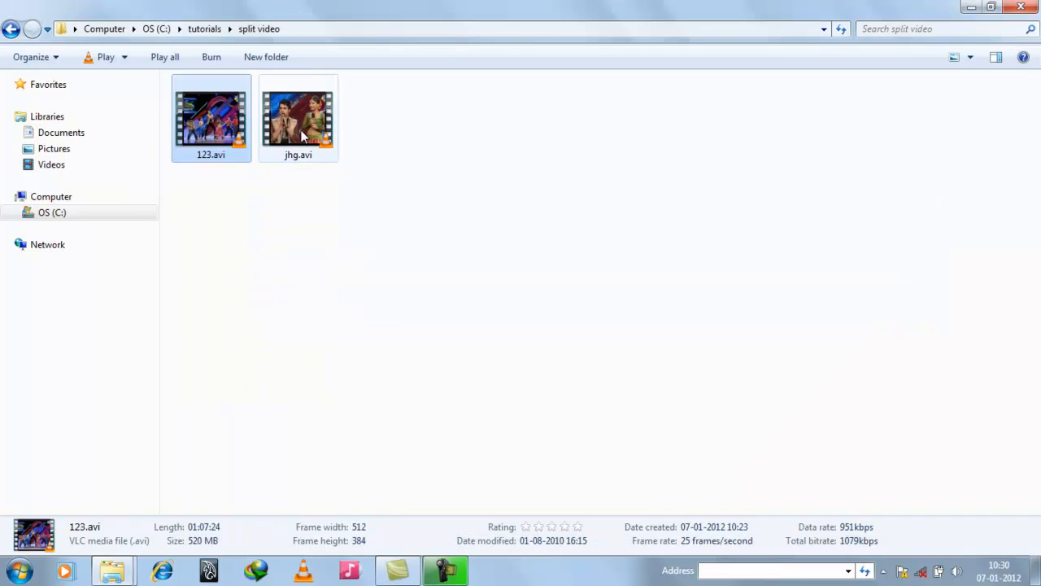
{"action": "mouse_move", "coordinate": [298, 122]}
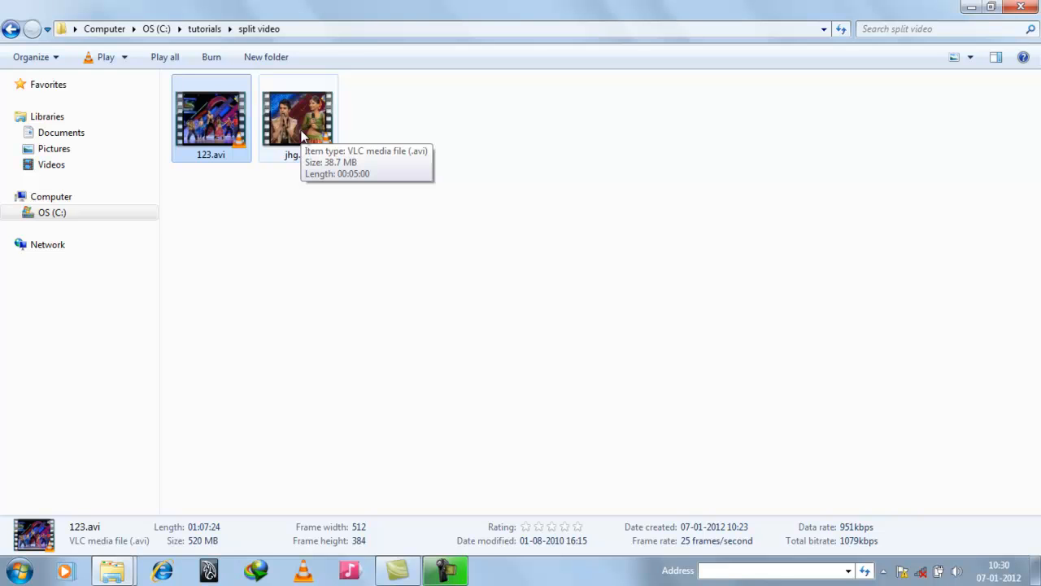